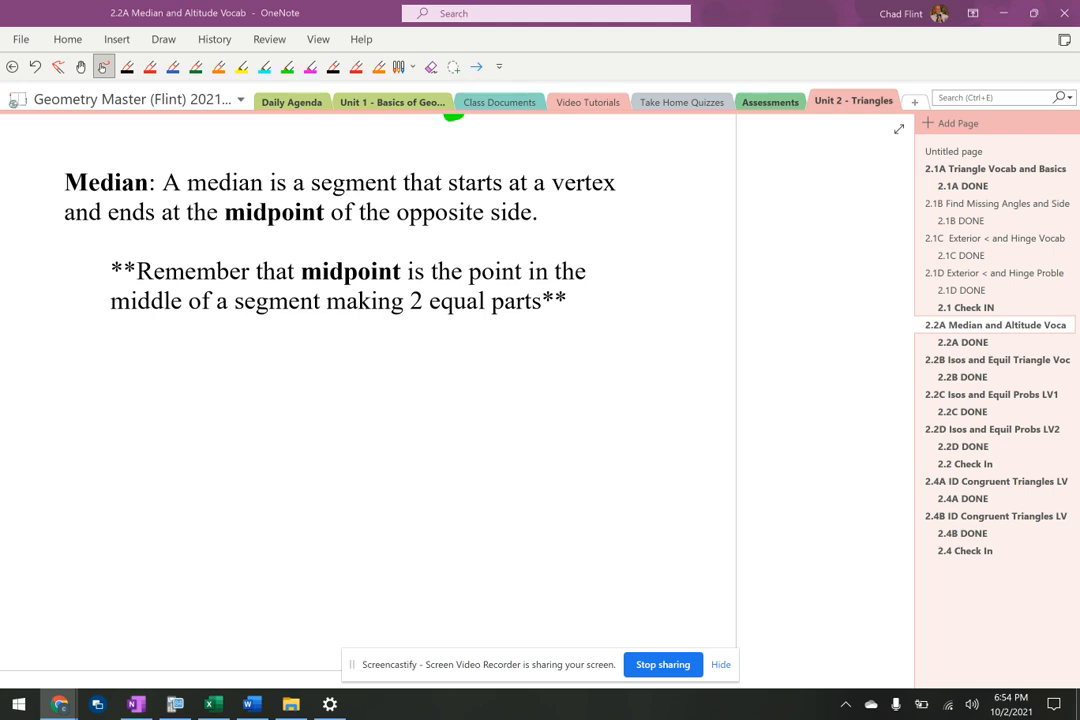
Highlight 'Median' and both lines of its definition in green.
{"action": "left_click_drag", "start_coordinate": [64, 182], "coordinate": [155, 182]}
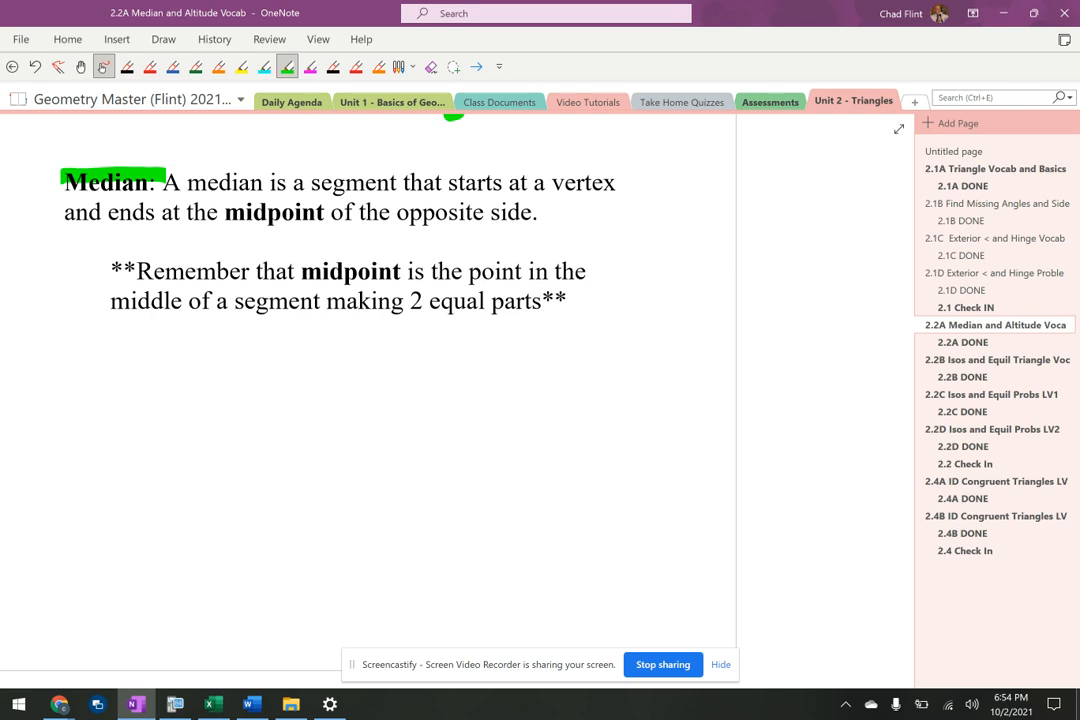
{"action": "left_click_drag", "start_coordinate": [314, 182], "coordinate": [617, 182]}
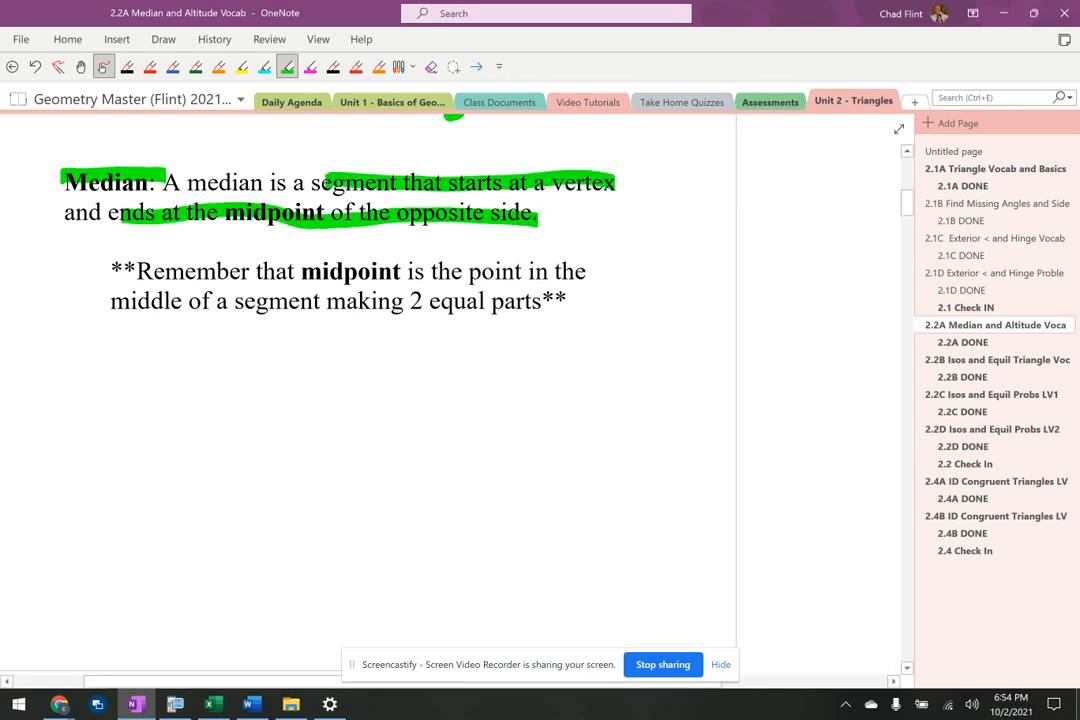
{"action": "left_click_drag", "start_coordinate": [130, 380], "coordinate": [120, 470]}
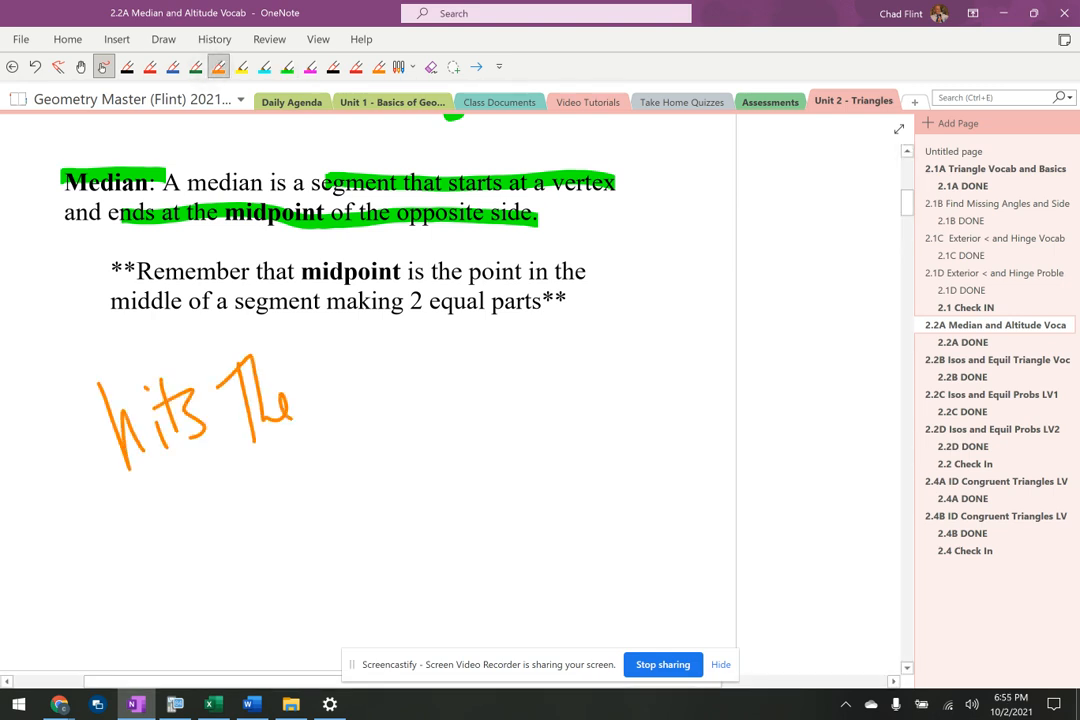
Ink 'hits the midpoint' in orange, underlining 'midpoint' and '2 equal parts'.
{"action": "left_click_drag", "start_coordinate": [330, 400], "coordinate": [420, 400]}
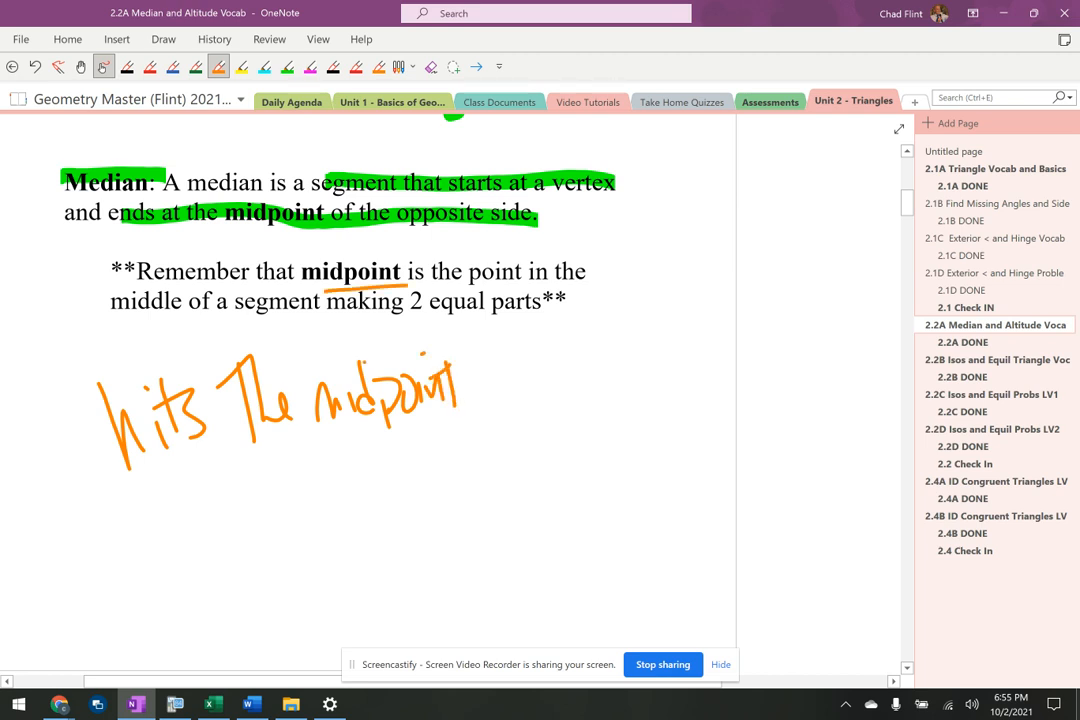
{"action": "left_click_drag", "start_coordinate": [425, 325], "coordinate": [580, 320]}
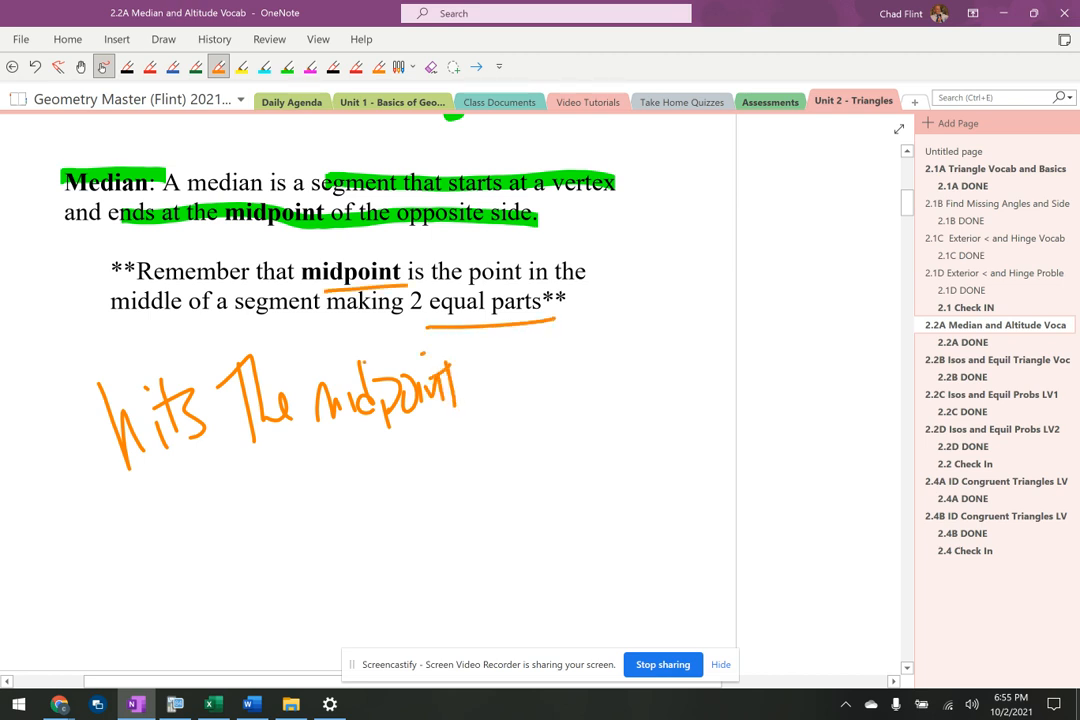
{"action": "left_click", "coordinate": [80, 66]}
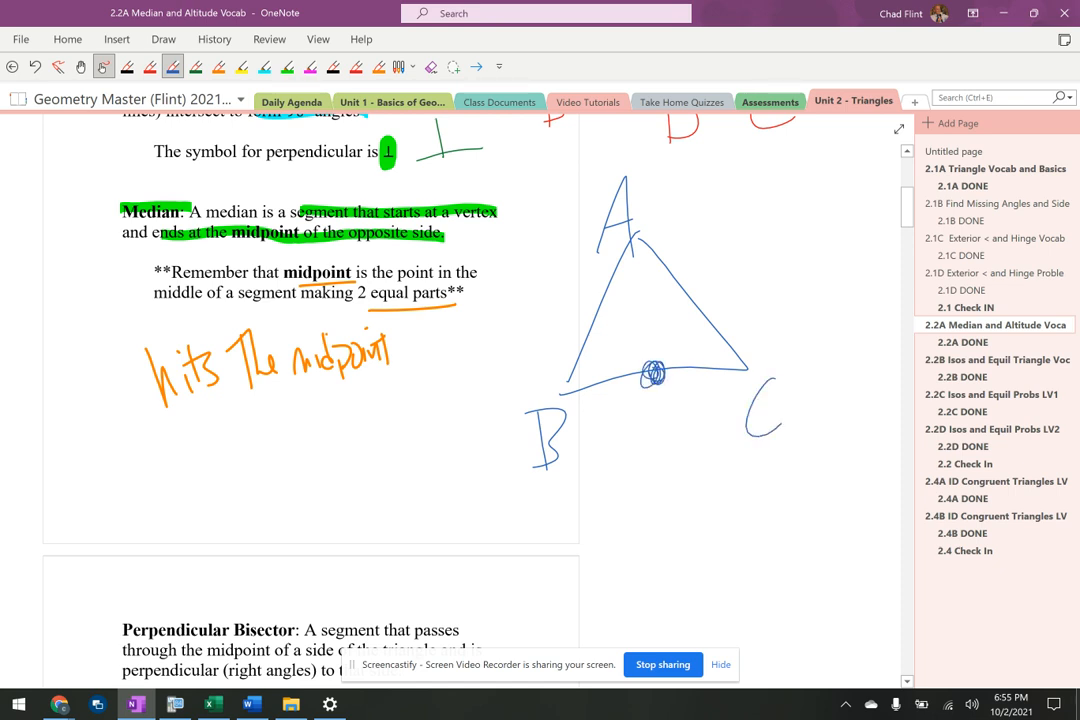
Label midpoint M on BC, arrow the note to M, and label the median.
{"action": "left_click_drag", "start_coordinate": [633, 228], "coordinate": [657, 365]}
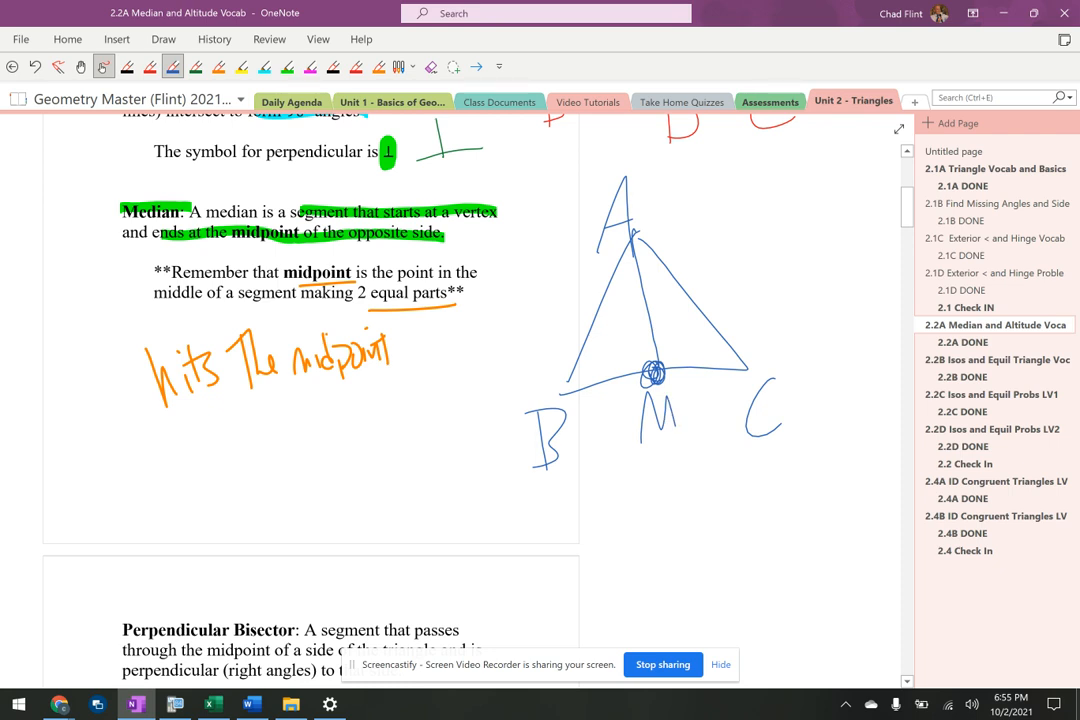
{"action": "left_click_drag", "start_coordinate": [355, 383], "coordinate": [660, 440]}
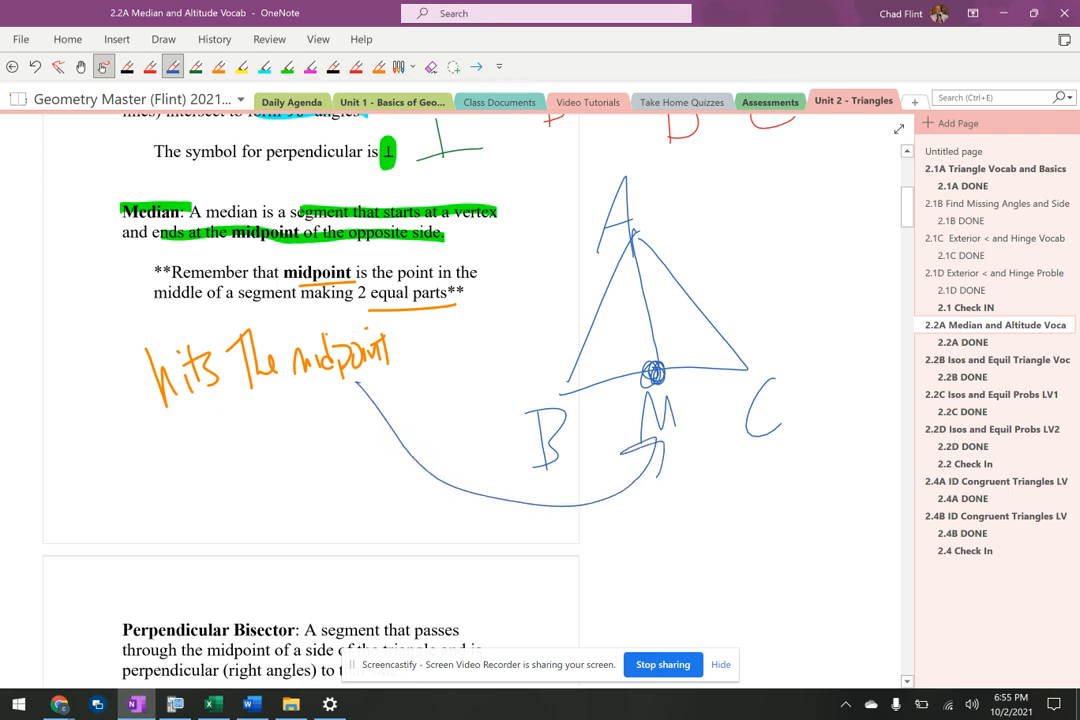
{"action": "left_click_drag", "start_coordinate": [650, 310], "coordinate": [745, 250]}
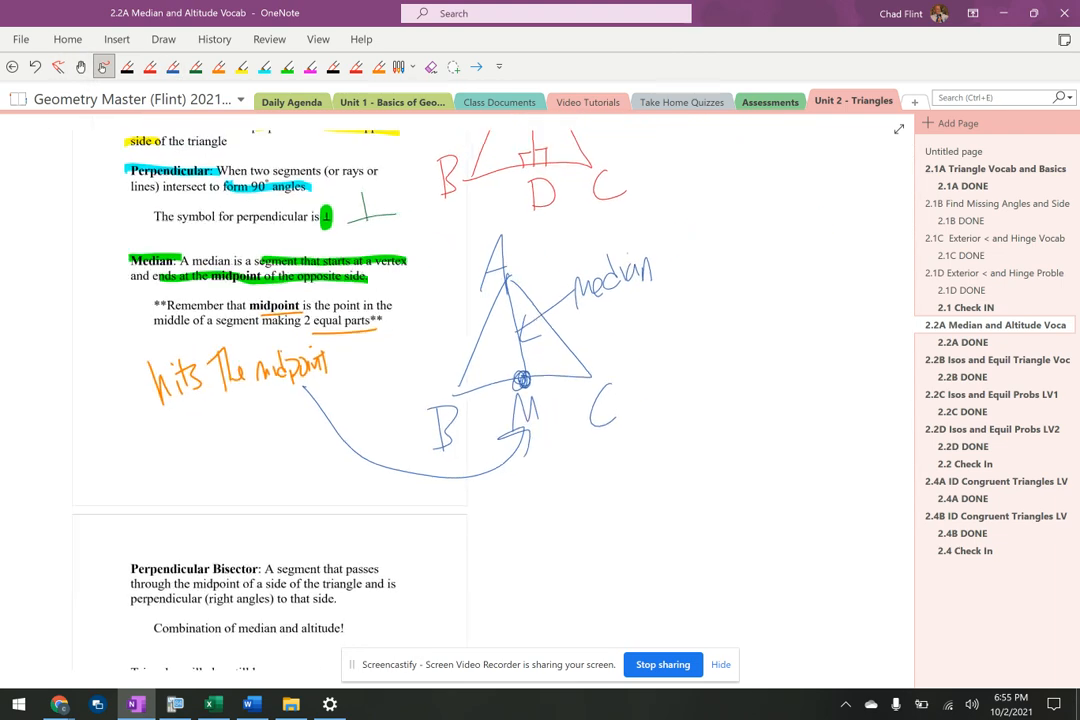
{"action": "scroll", "scroll_direction": "down", "scroll_amount": 3}
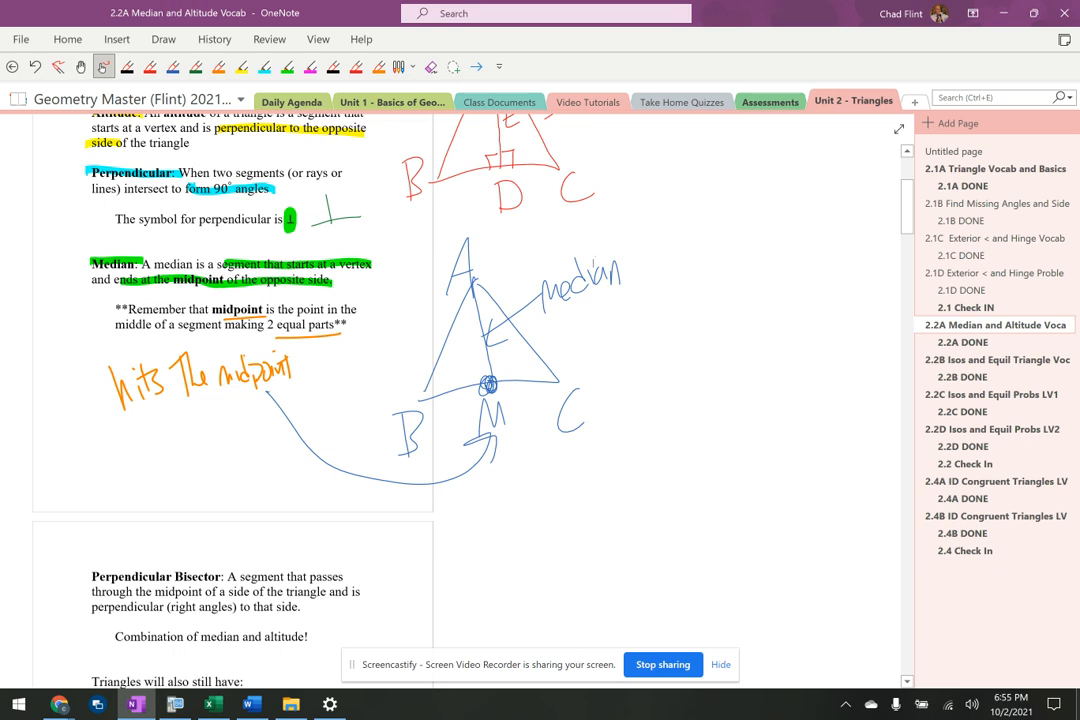